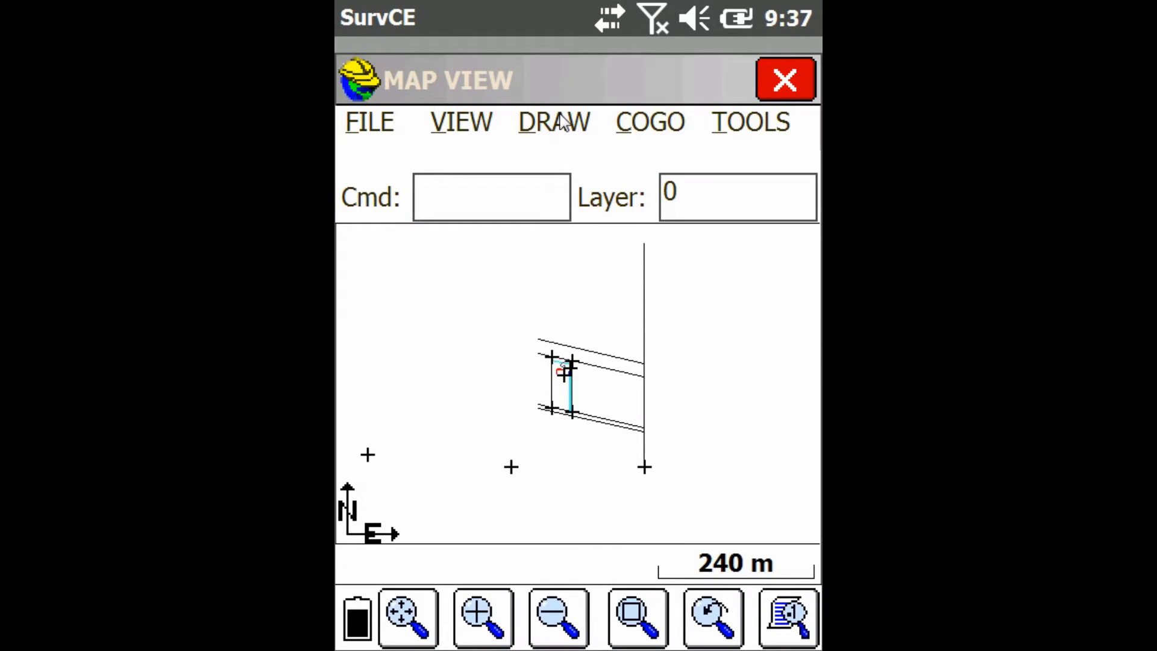
- Show the Draw menu's Transform commands (Move, Rotate, Copy, Scale, Mirror)
{"action": "left_click", "coordinate": [553, 121]}
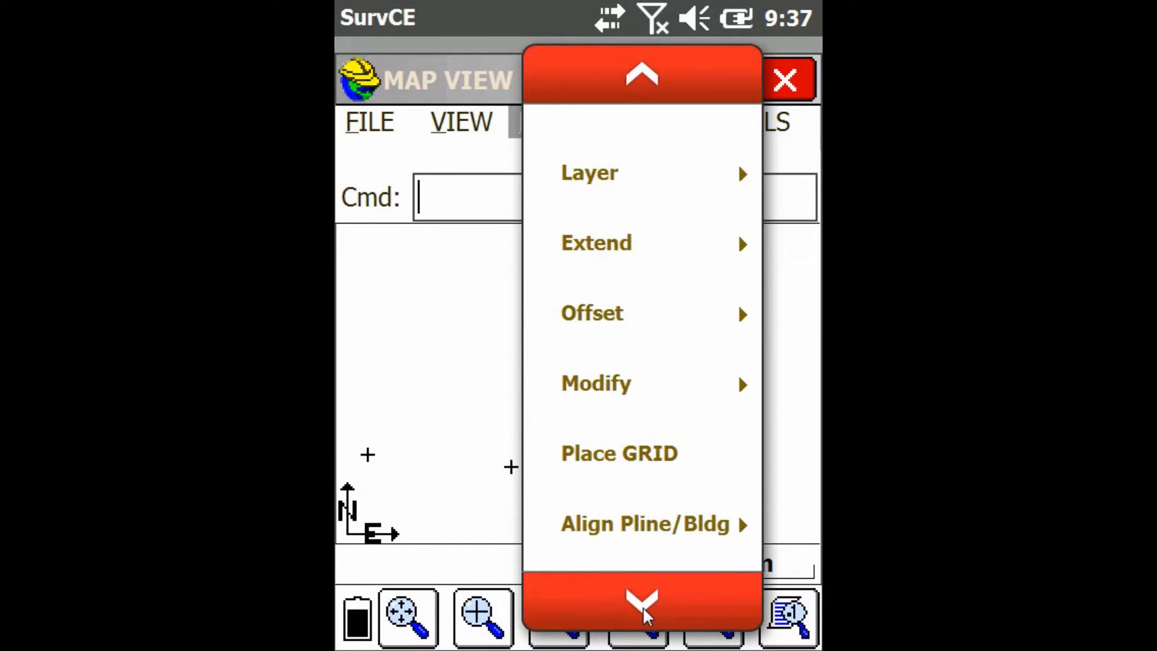
{"action": "left_click", "coordinate": [641, 601]}
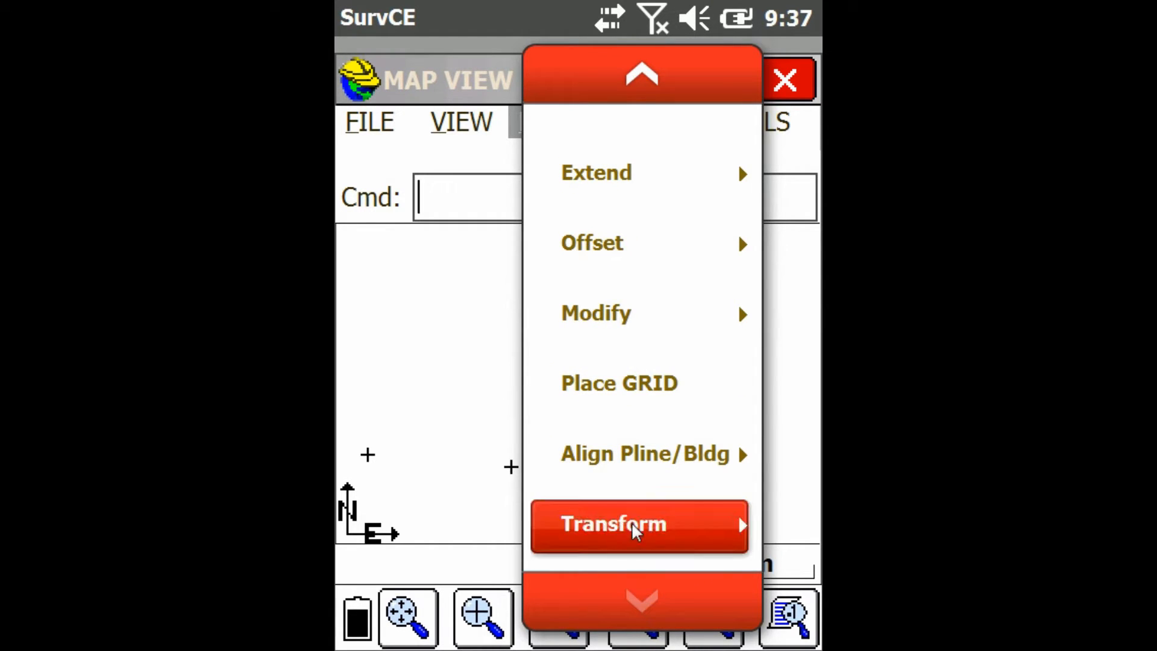
{"action": "left_click", "coordinate": [612, 524]}
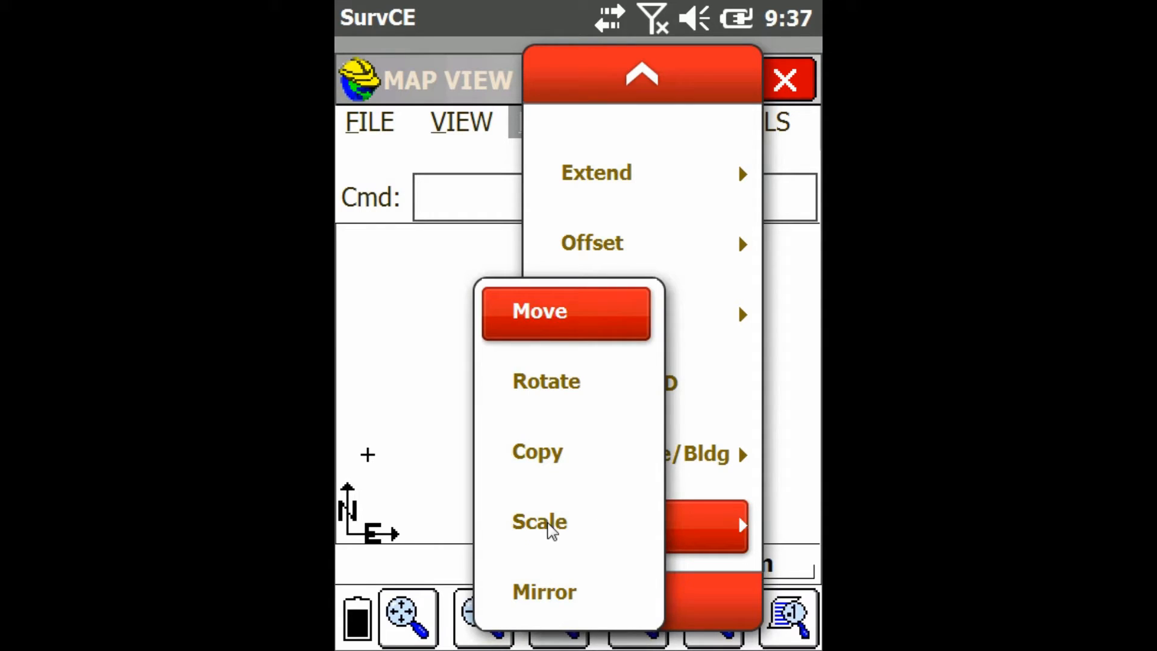
- Start Scale on the 39 selected polylines with the bottom-right point as base point
{"action": "left_click", "coordinate": [540, 521]}
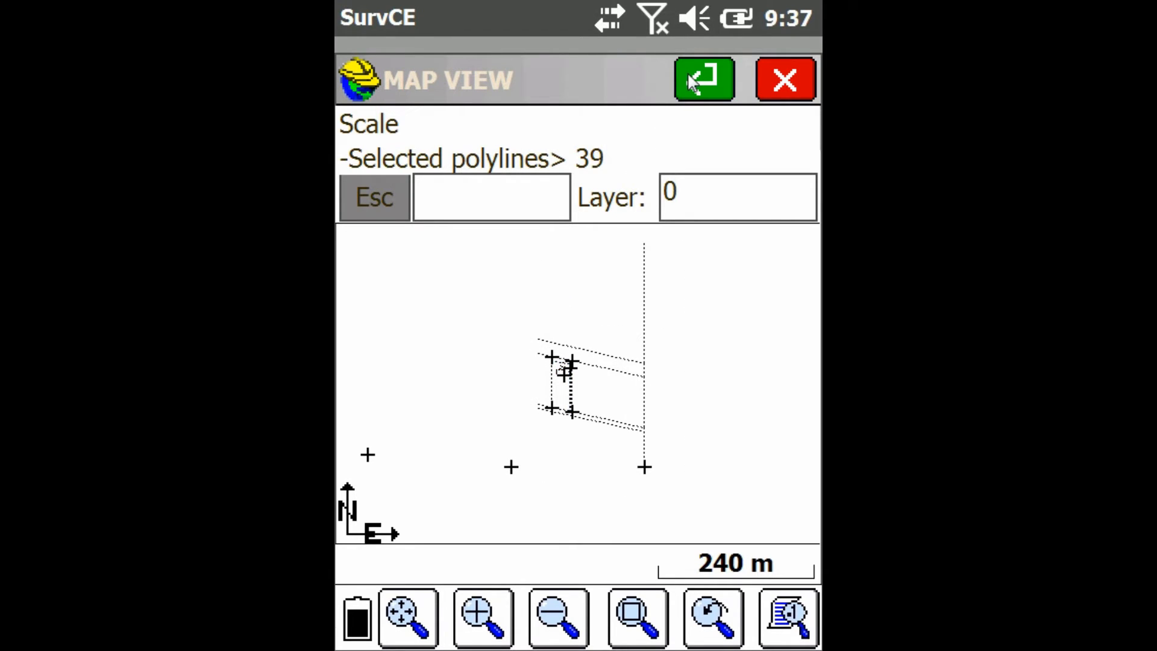
{"action": "left_click", "coordinate": [703, 79]}
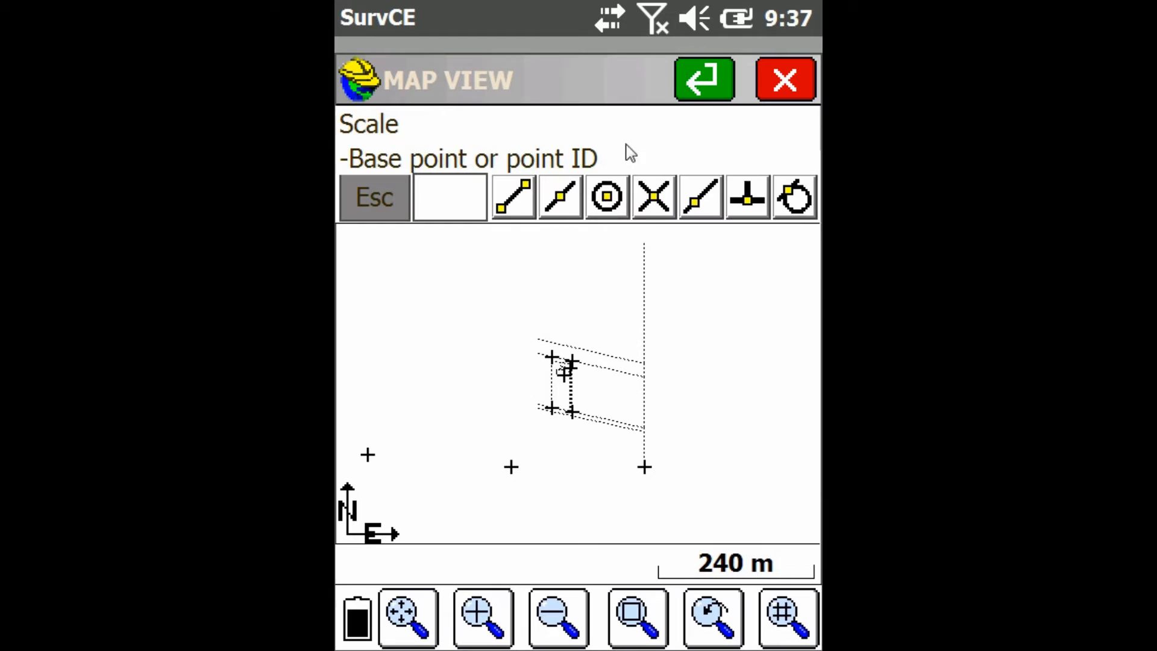
{"action": "mouse_move", "coordinate": [646, 472]}
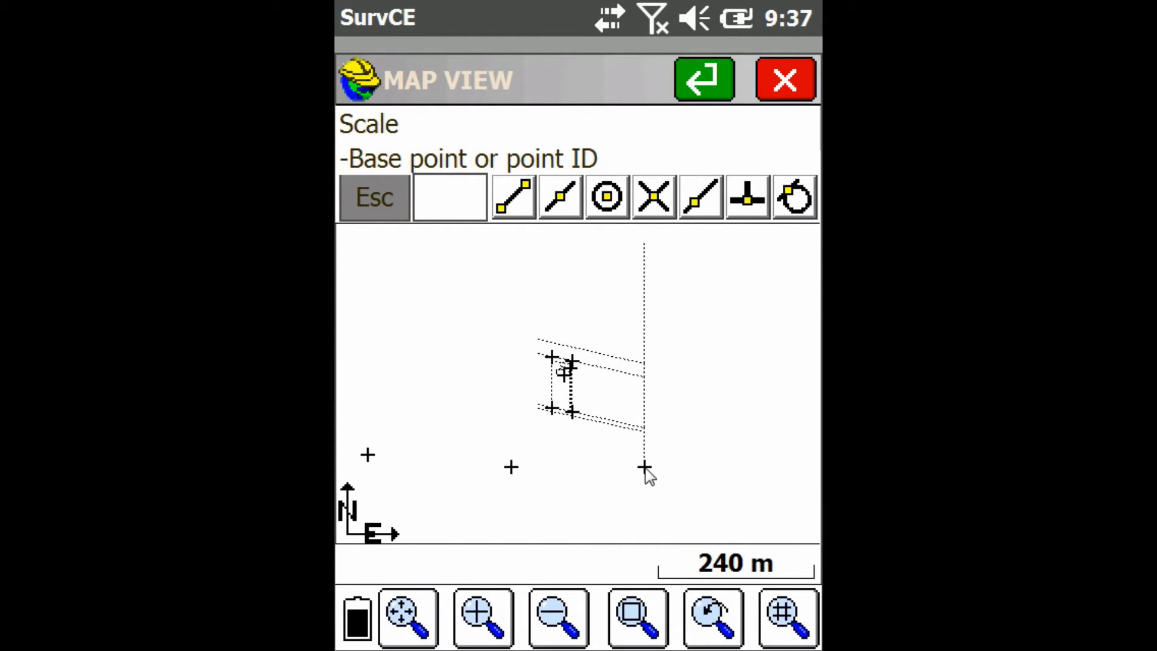
{"action": "left_click", "coordinate": [644, 467]}
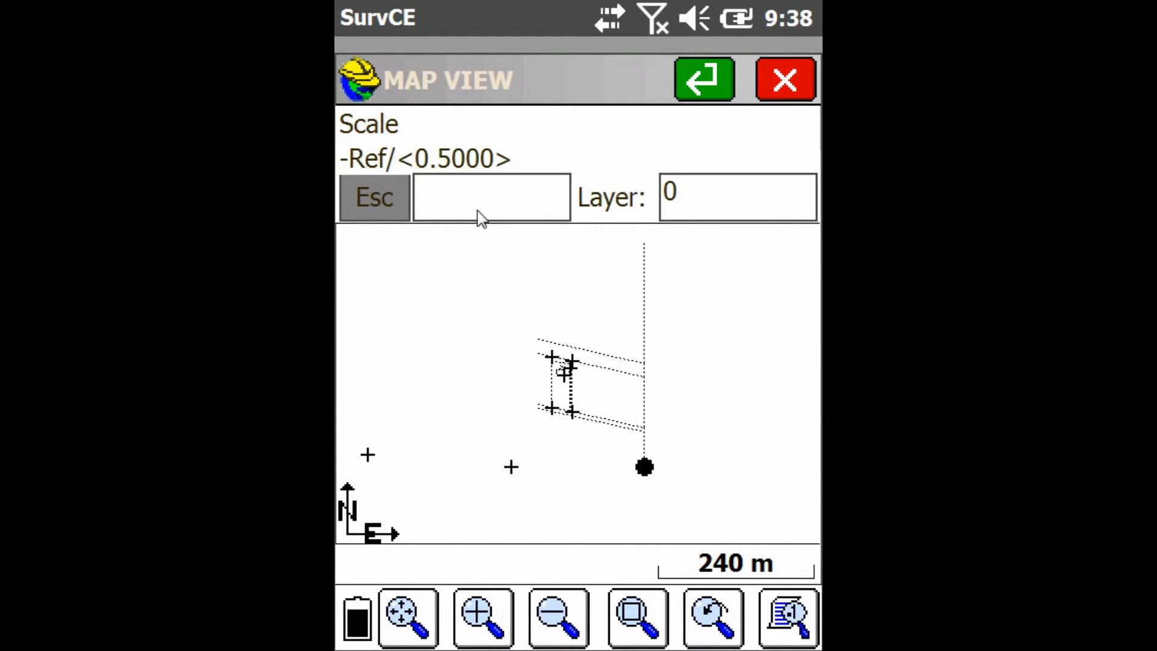
- Enter a scale factor of .25 on the keypad and confirm it
{"action": "left_click", "coordinate": [491, 197]}
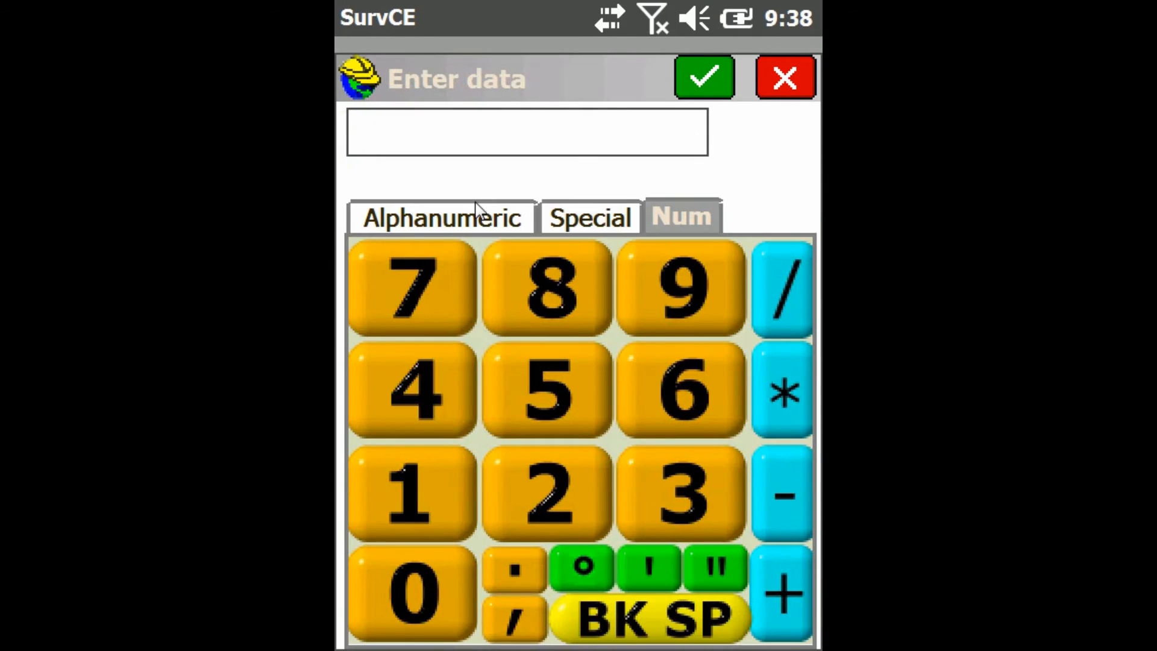
{"action": "left_click", "coordinate": [545, 494]}
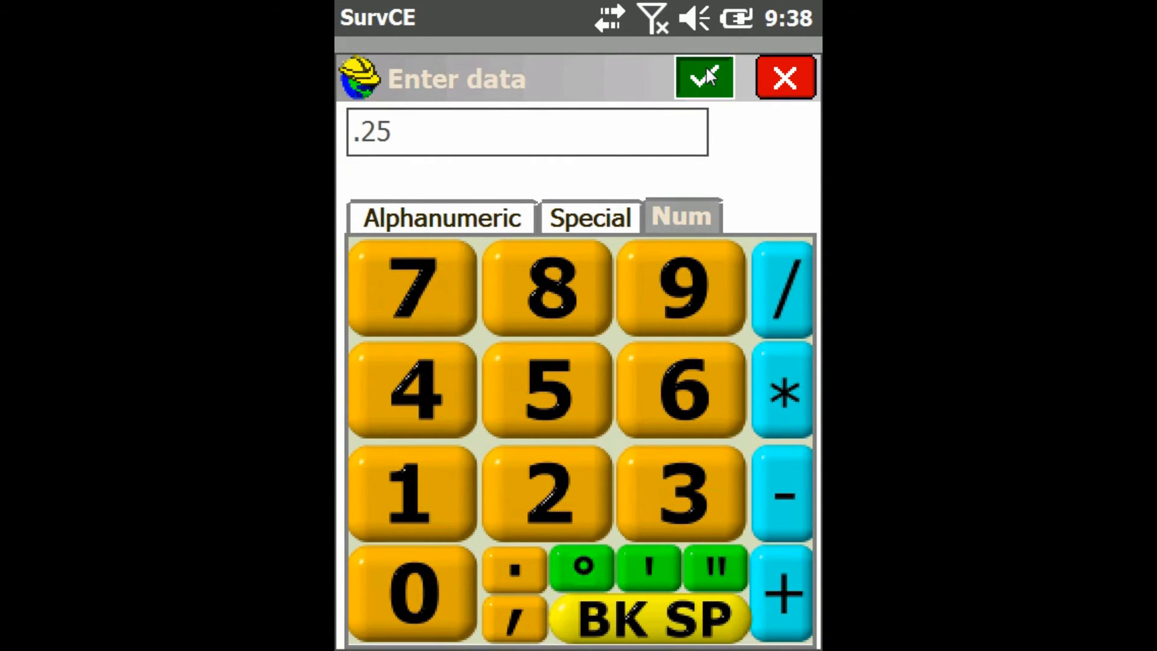
{"action": "left_click", "coordinate": [701, 79]}
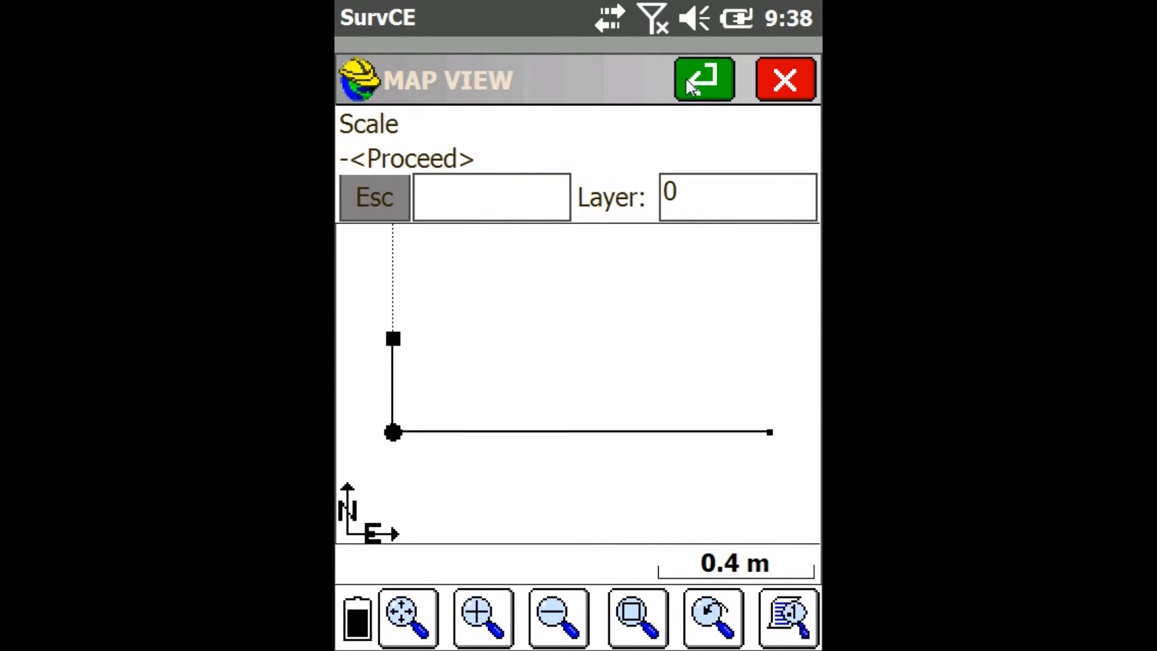
- Finish the scaling so the polylines shrink to quarter size, then zoom out twice to review
{"action": "left_click", "coordinate": [702, 80]}
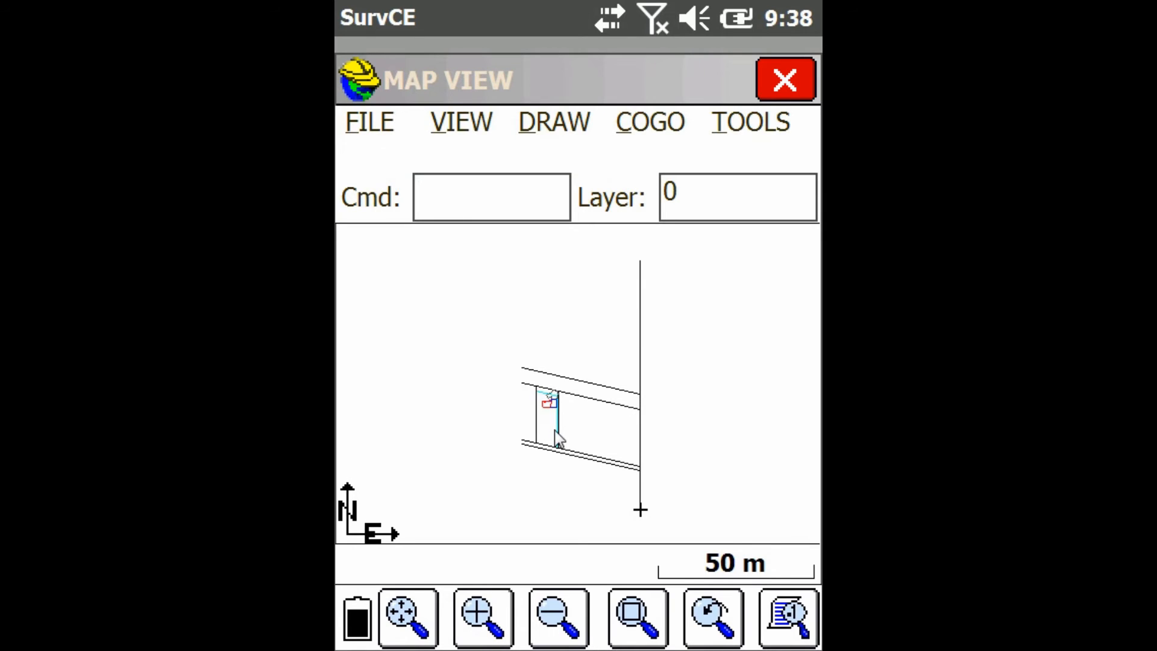
{"action": "left_click", "coordinate": [558, 617]}
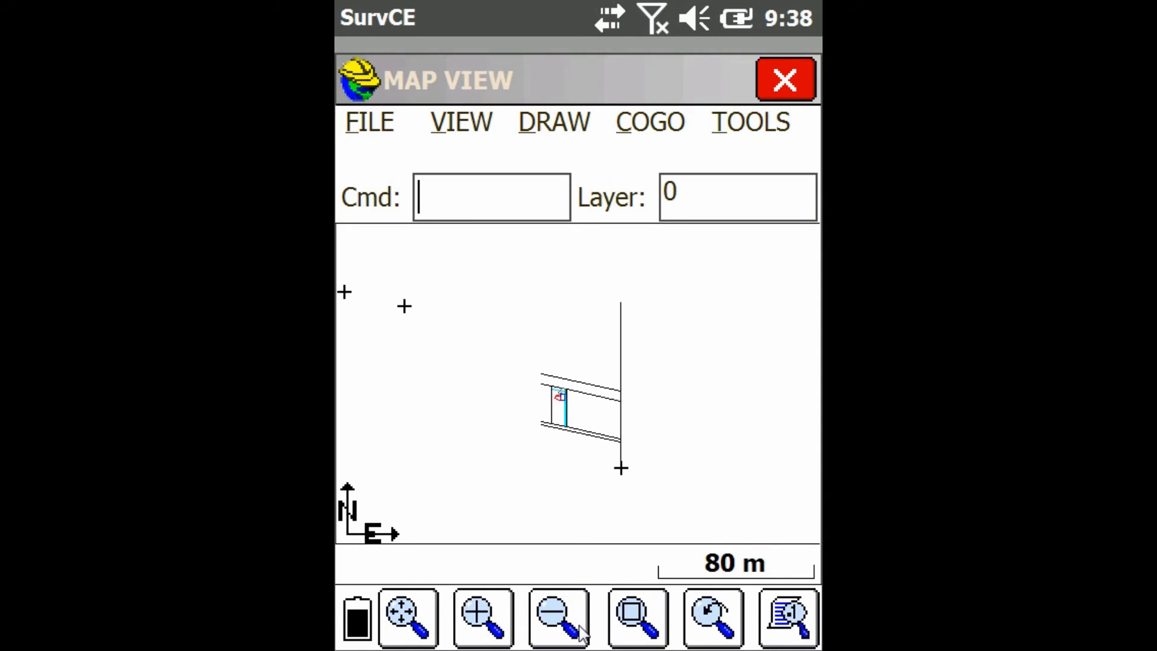
{"action": "left_click", "coordinate": [558, 617]}
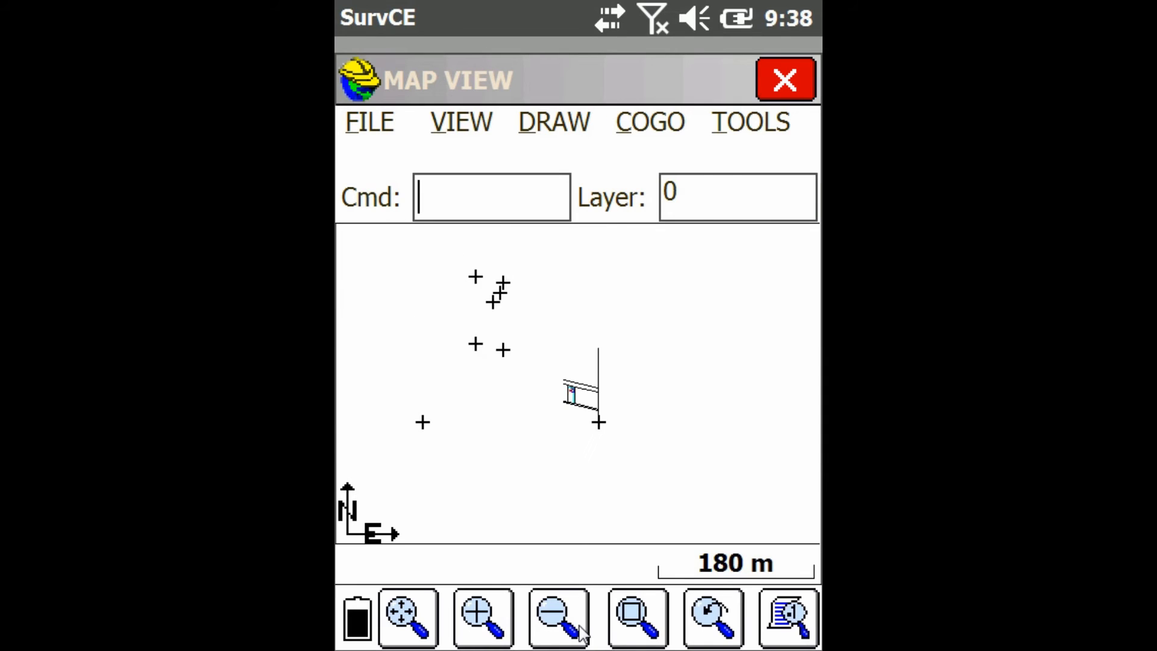